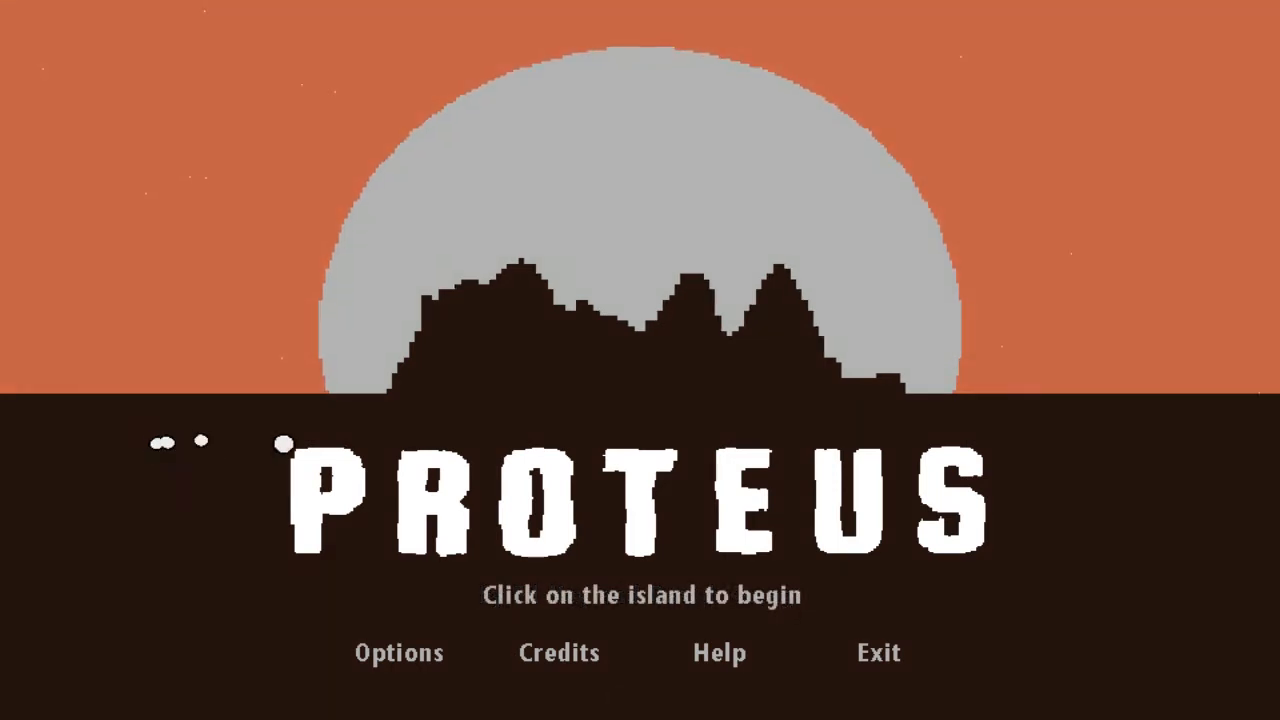
# - Check the game's control settings, then continue along the shore toward the green shrubs by the sea
pyautogui.click(648, 390)
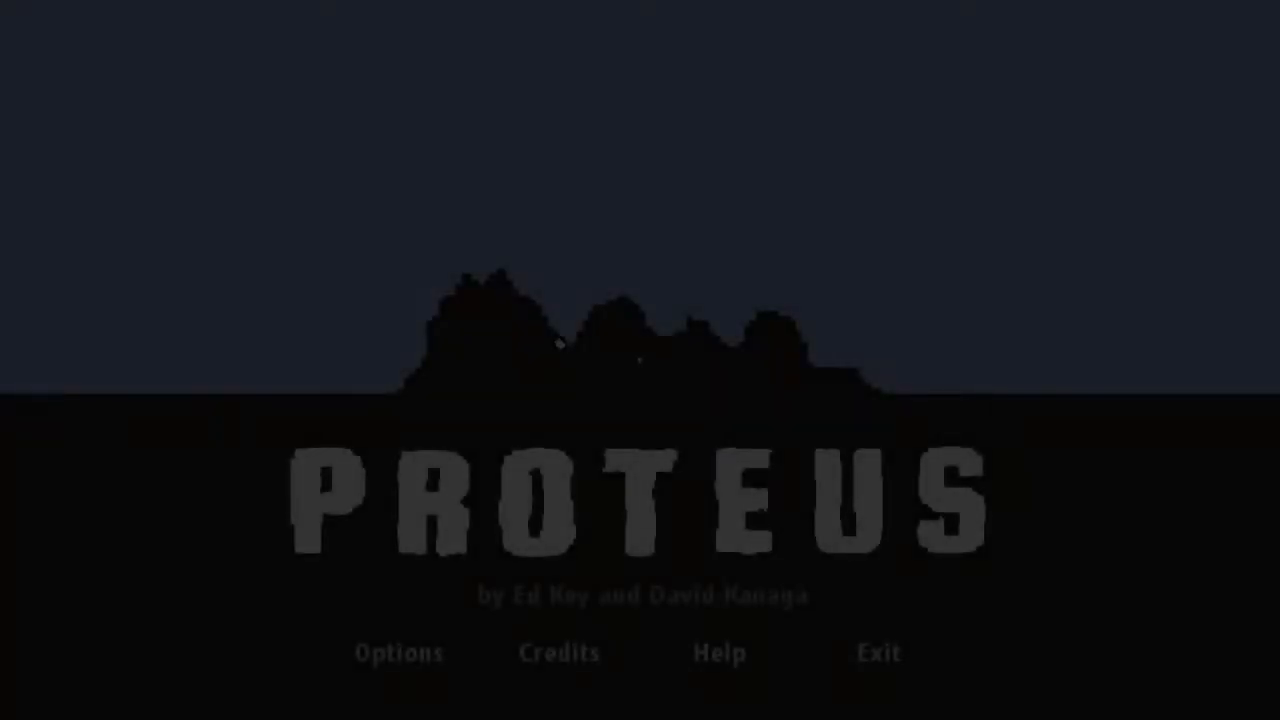
pyautogui.click(398, 652)
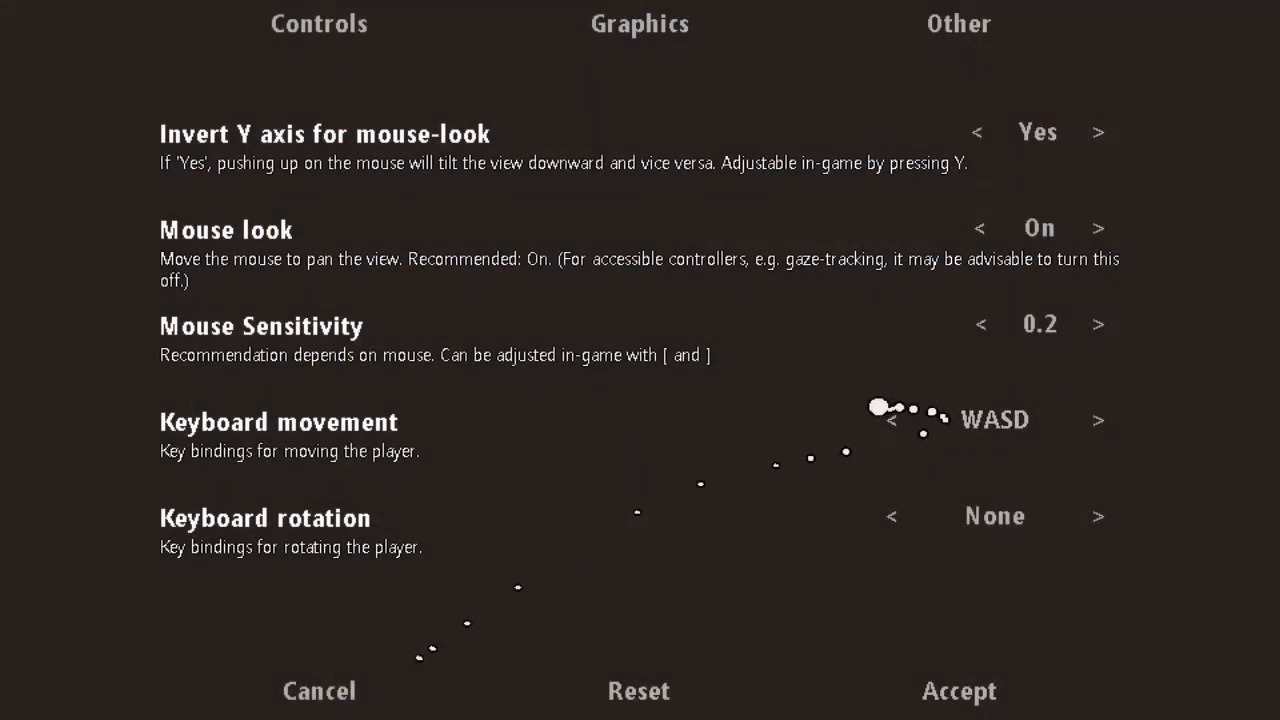
pyautogui.moveTo(878, 408)
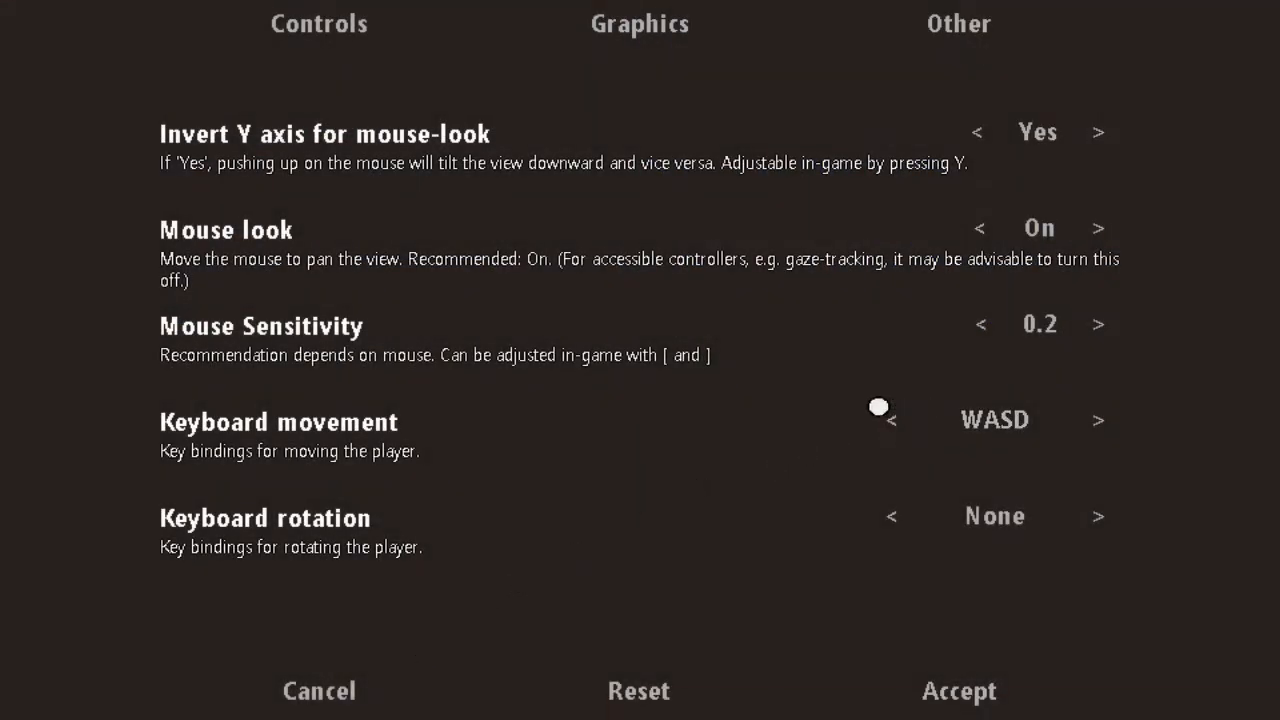
pyautogui.click(976, 132)
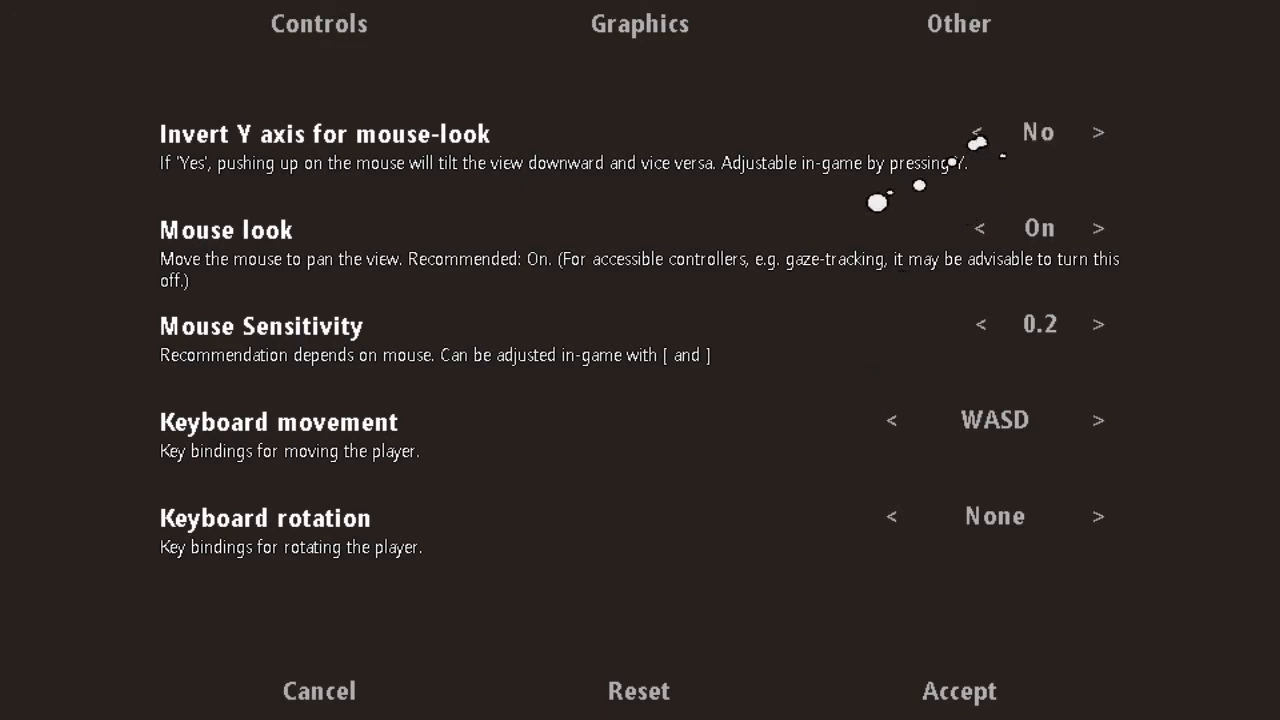
pyautogui.moveTo(516, 336)
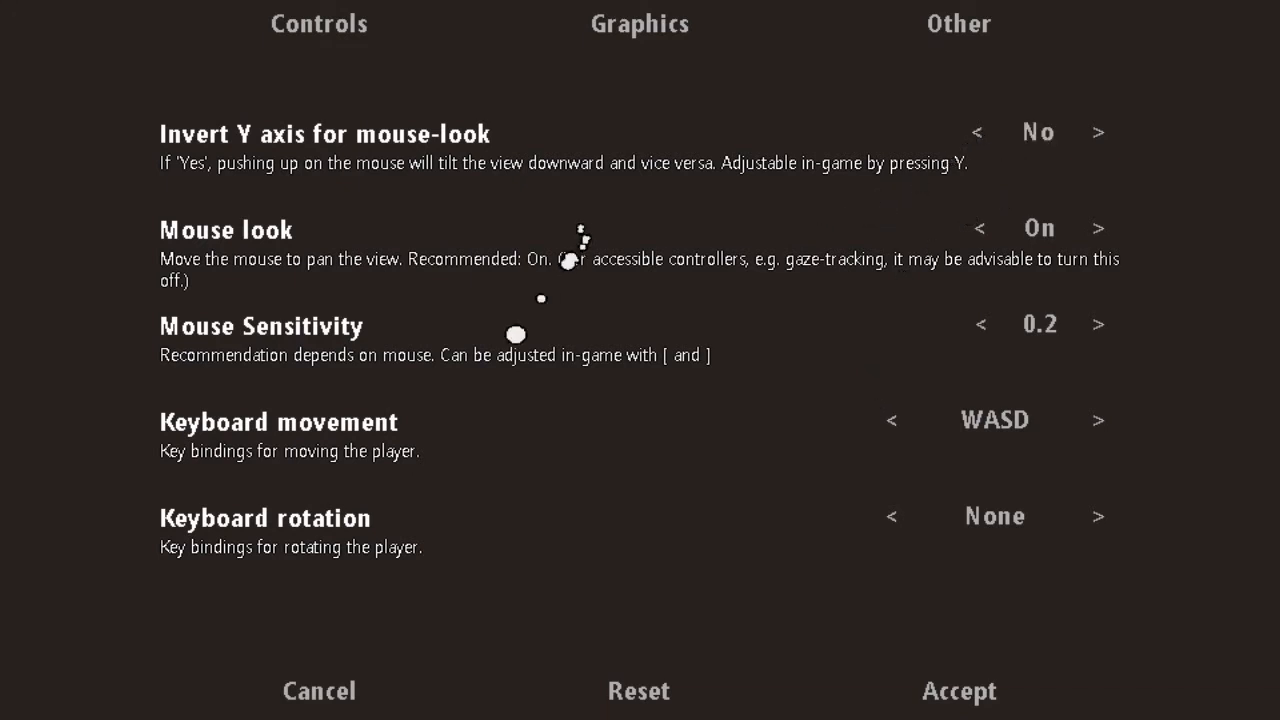
pyautogui.moveTo(644, 580)
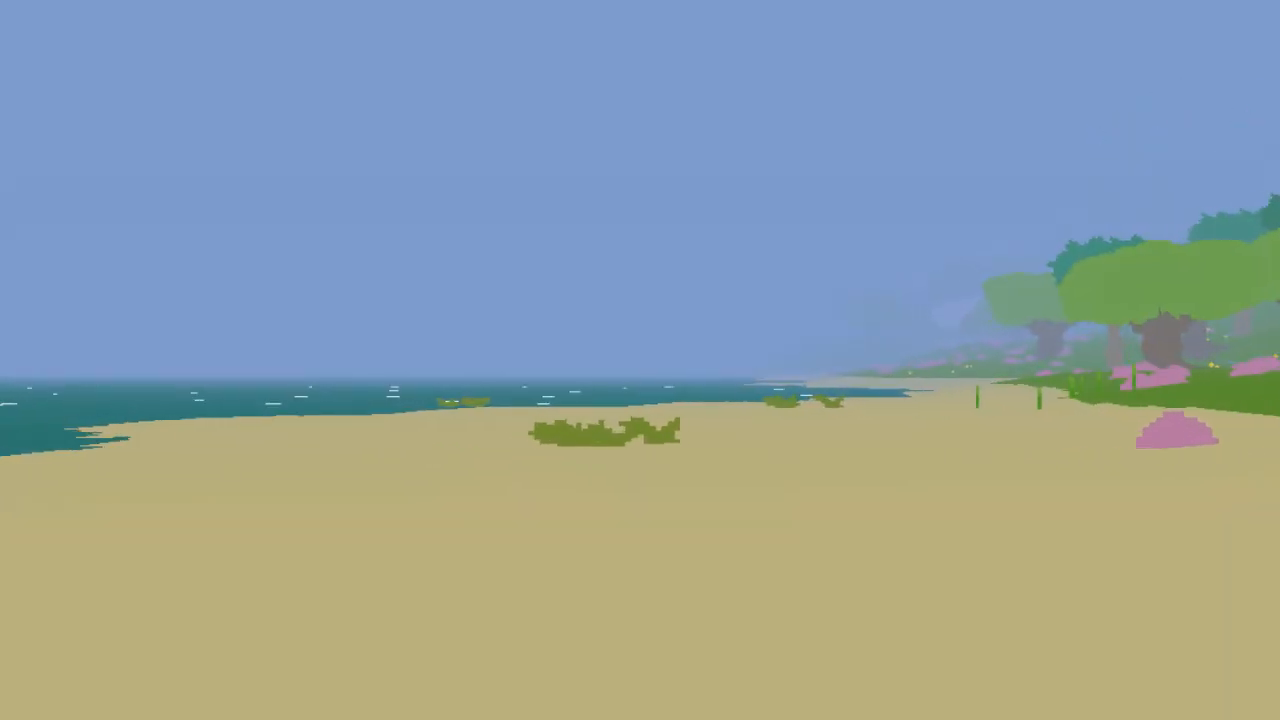
pyautogui.moveTo(640, 360)
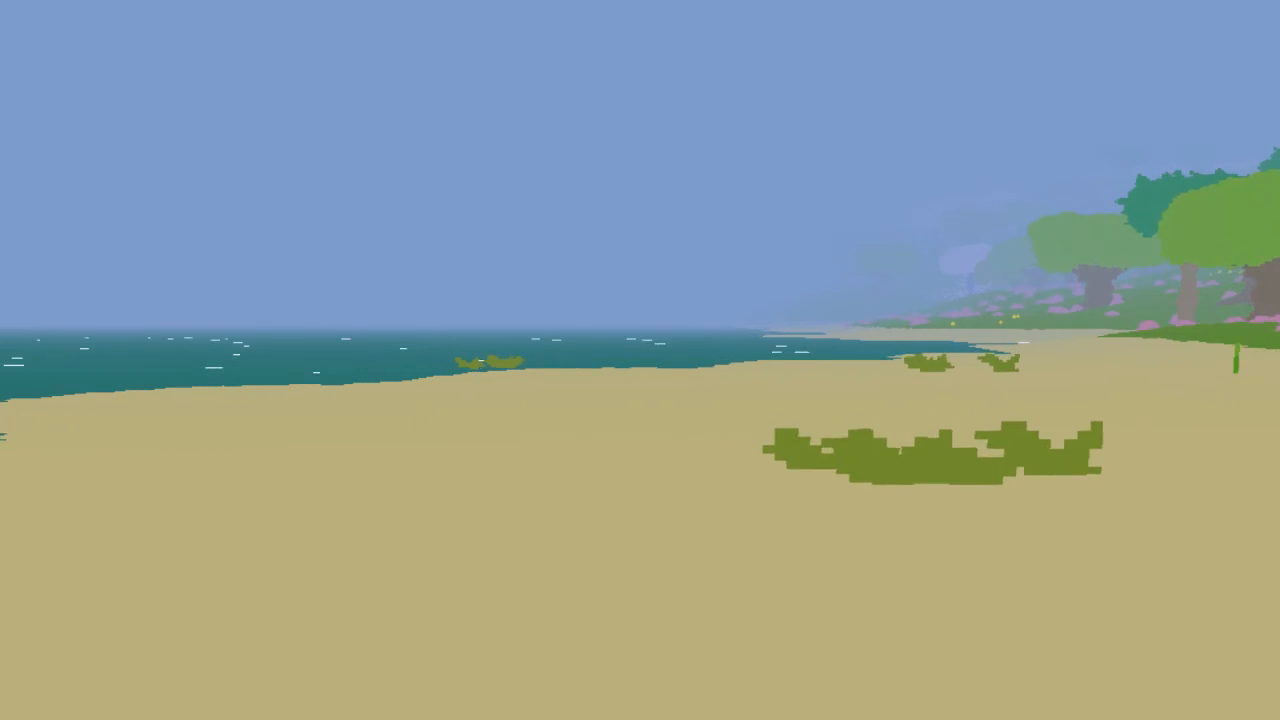